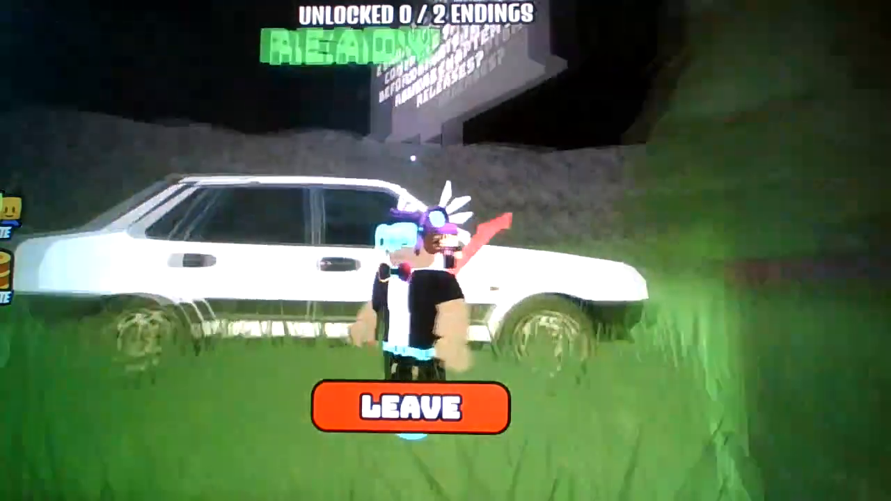
Step: Mark yourself ready in the start area so the round begins
{"action": "left_click", "coordinate": [406, 406]}
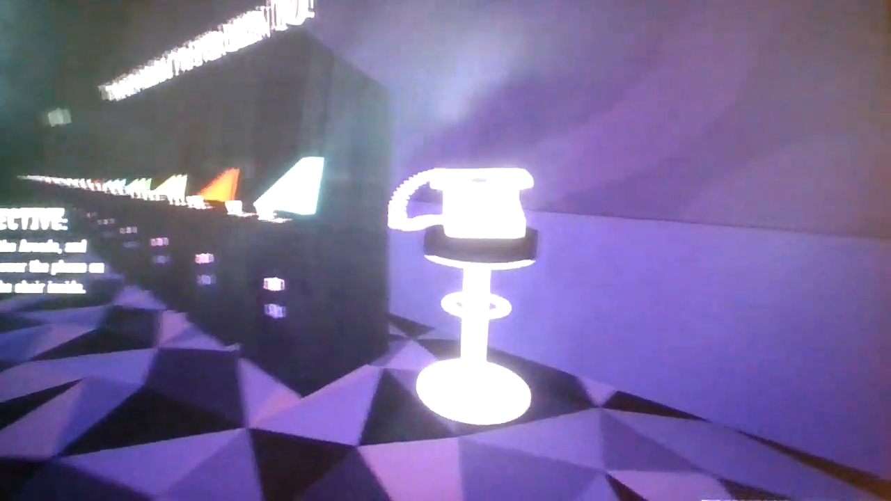
{"action": "mouse_move", "coordinate": [446, 251]}
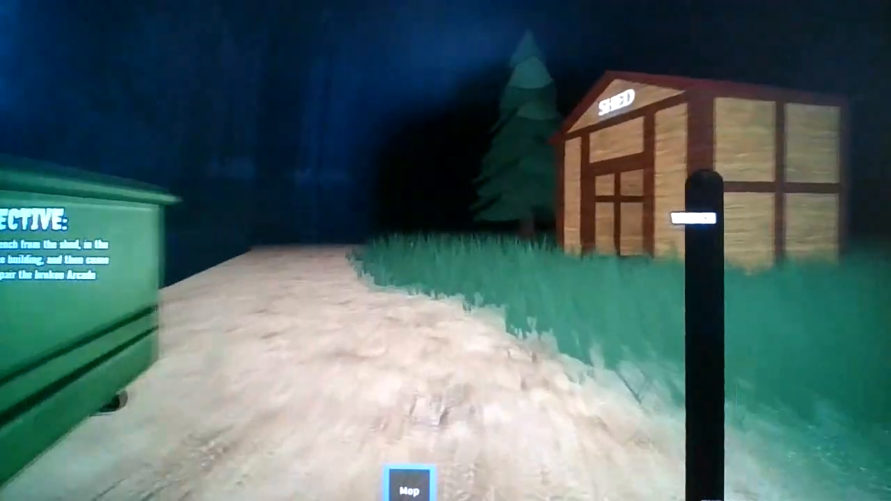
{"action": "mouse_move", "coordinate": [446, 250]}
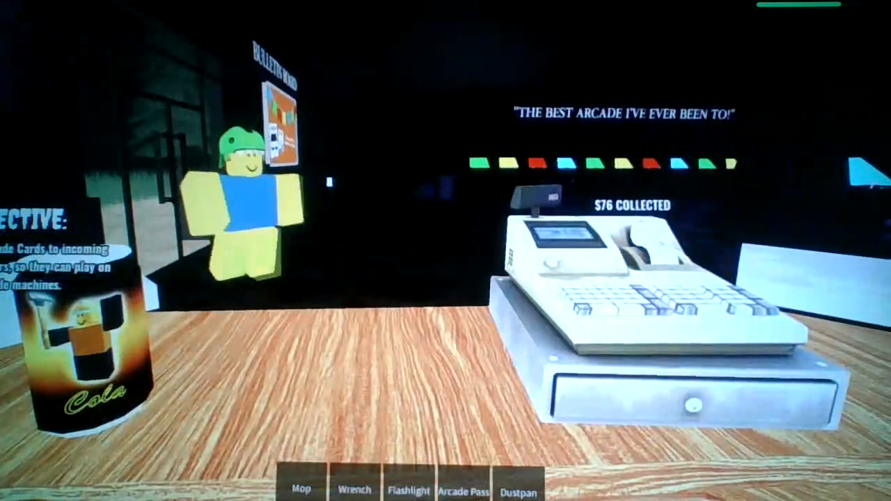
Step: Equip the Arcade Pass from the hotbar to hand a card to the customer
{"action": "left_click", "coordinate": [464, 486]}
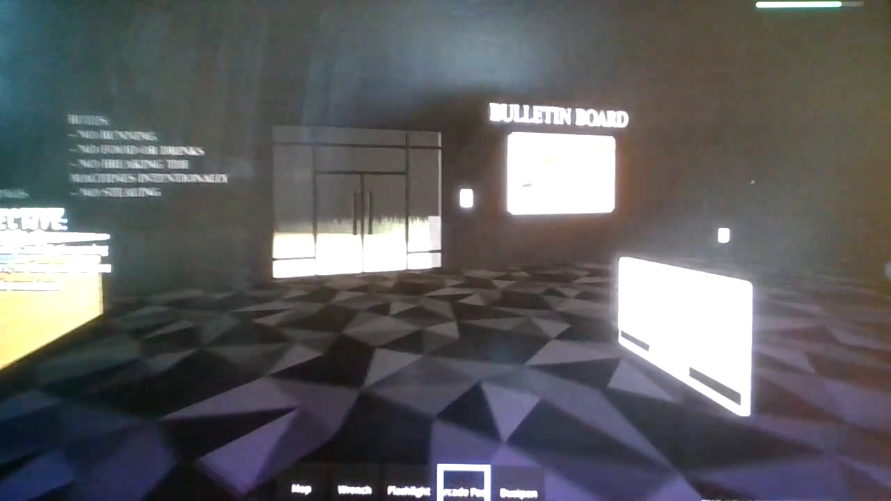
{"action": "mouse_move", "coordinate": [446, 250]}
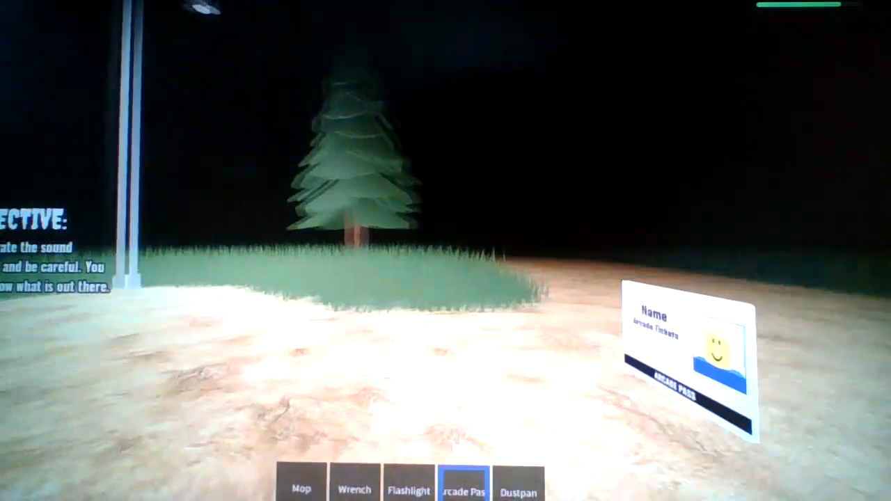
Step: Equip the Arcade Pass from the hotbar while heading into the night forest
{"action": "left_click", "coordinate": [410, 485]}
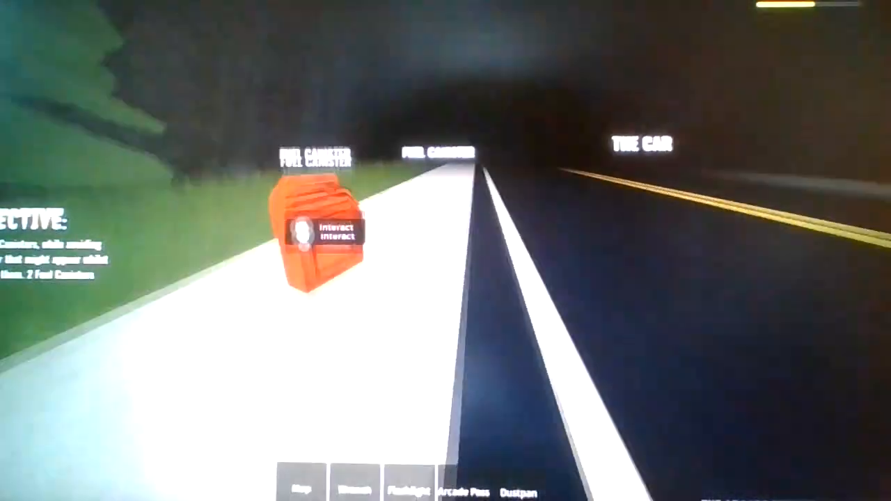
Step: Pick up the Fuel Canister to carry it to the car
{"action": "left_click", "coordinate": [320, 236]}
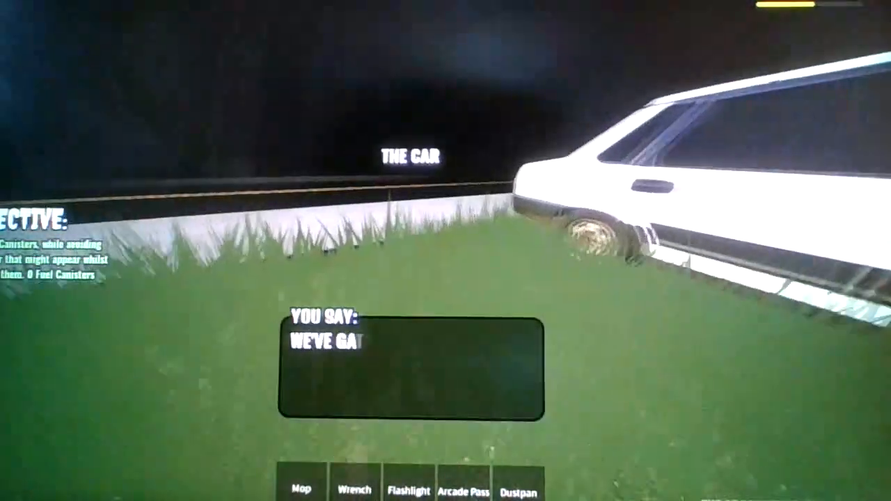
{"action": "mouse_move", "coordinate": [445, 250]}
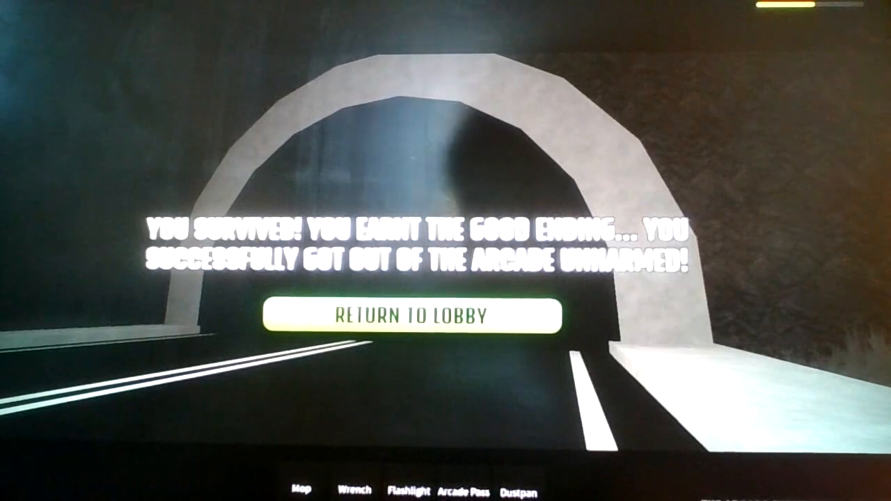
Step: Return to the lobby after reaching the good ending
{"action": "left_click", "coordinate": [410, 313]}
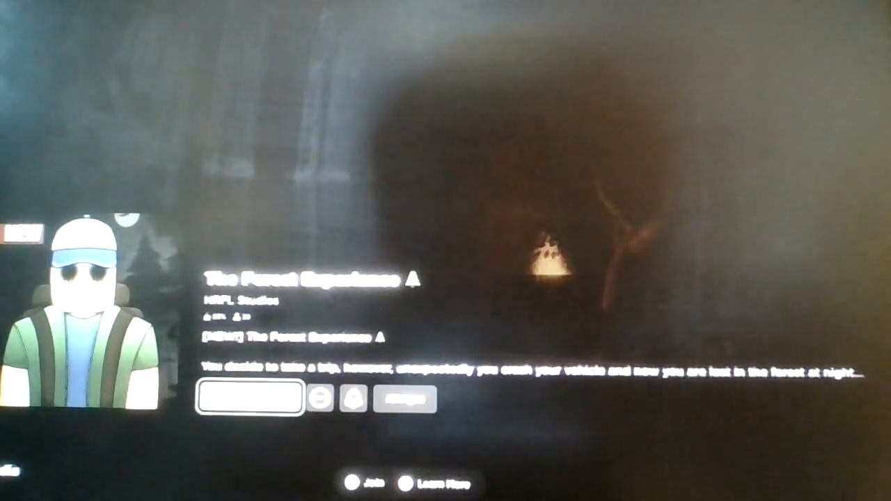